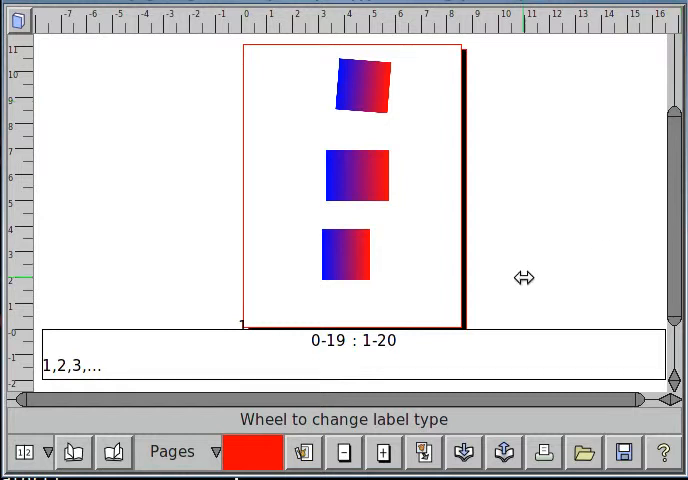
pyautogui.moveTo(374, 375)
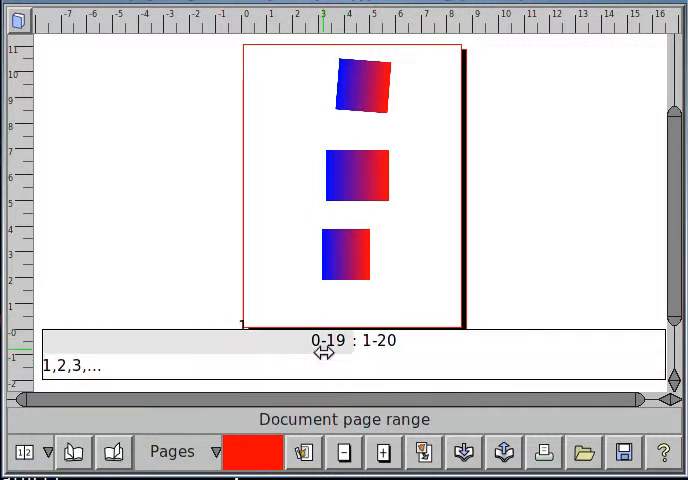
pyautogui.moveTo(382, 342)
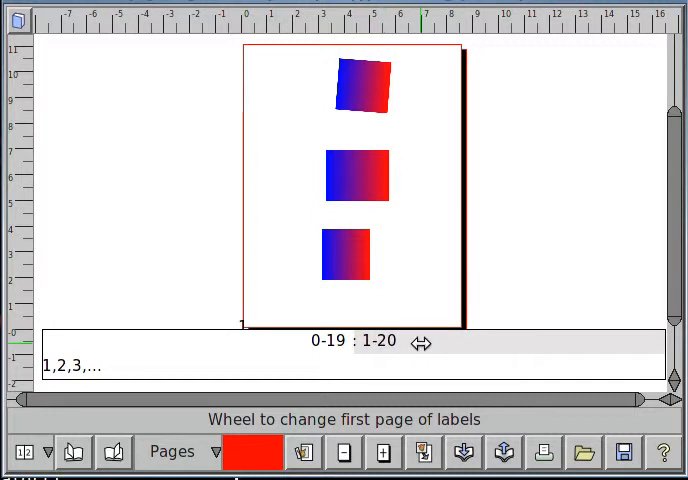
pyautogui.moveTo(274, 288)
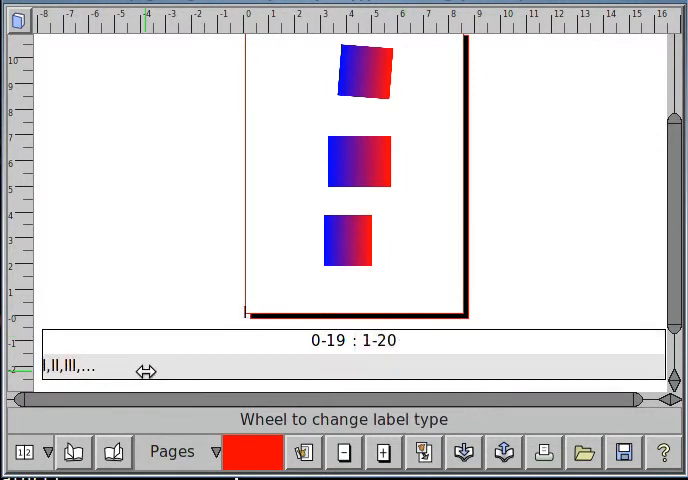
# - Scroll over the 1–20 range's label type until it shows lowercase letters (a, b, c…)
pyautogui.scroll(3)
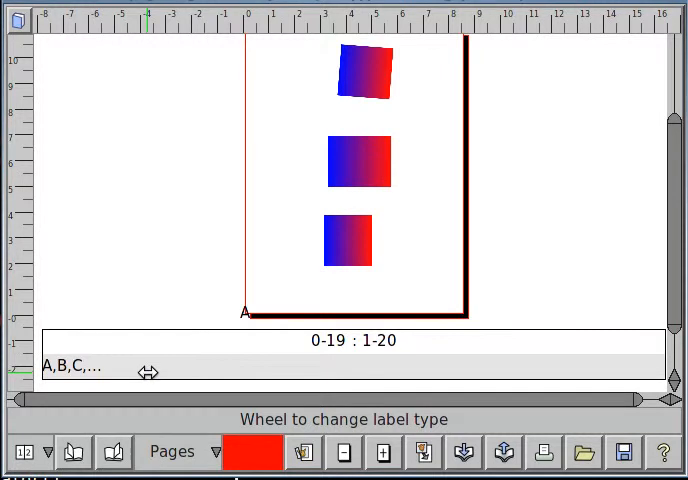
pyautogui.scroll(-3)
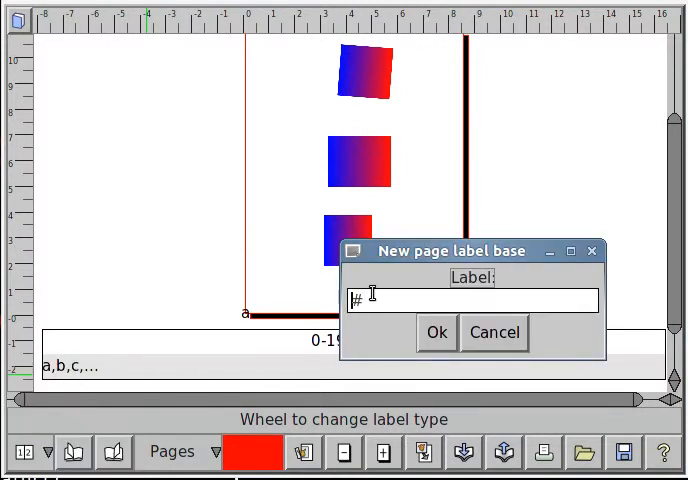
# - Enter 'A-##' as the new label base and confirm, labelling pages A-01, A-02…
pyautogui.write('A-')
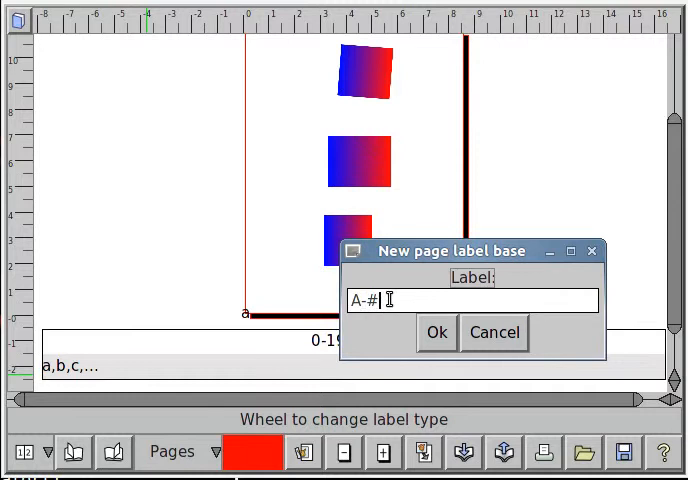
pyautogui.write('#')
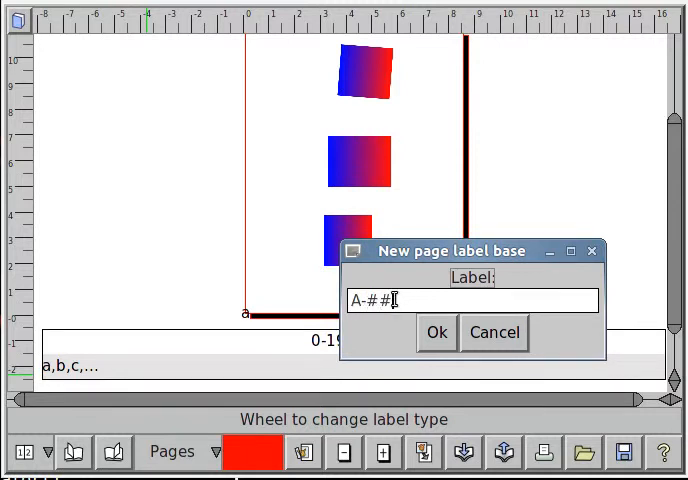
pyautogui.click(436, 332)
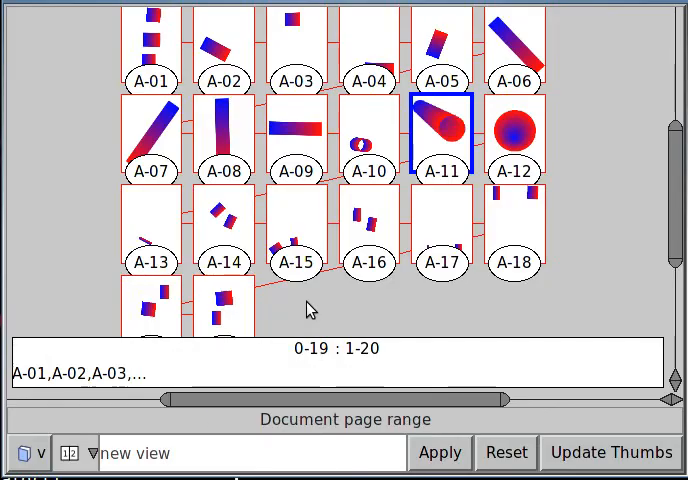
pyautogui.moveTo(350, 313)
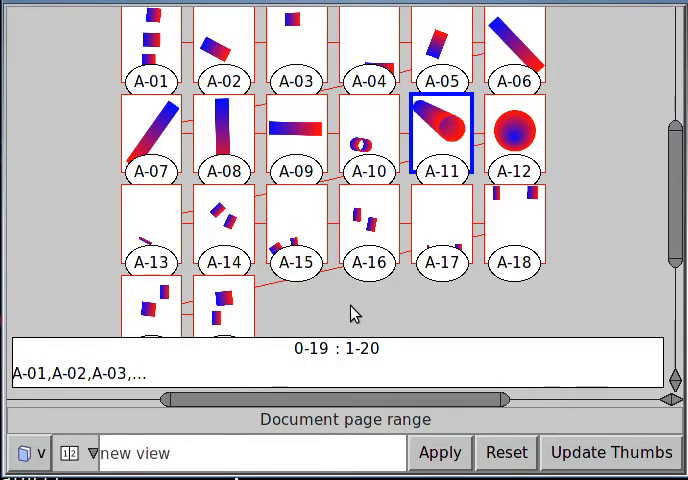
pyautogui.moveTo(305, 278)
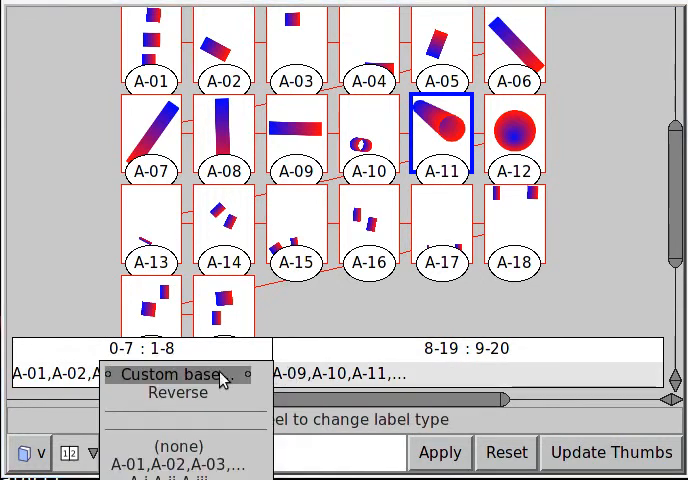
# - Give the second range a custom 'B-##' label base, then split it after B-05
pyautogui.click(178, 373)
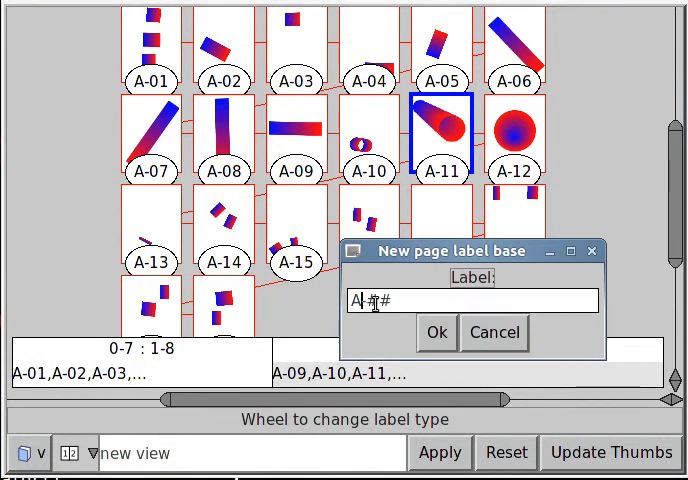
pyautogui.write('B')
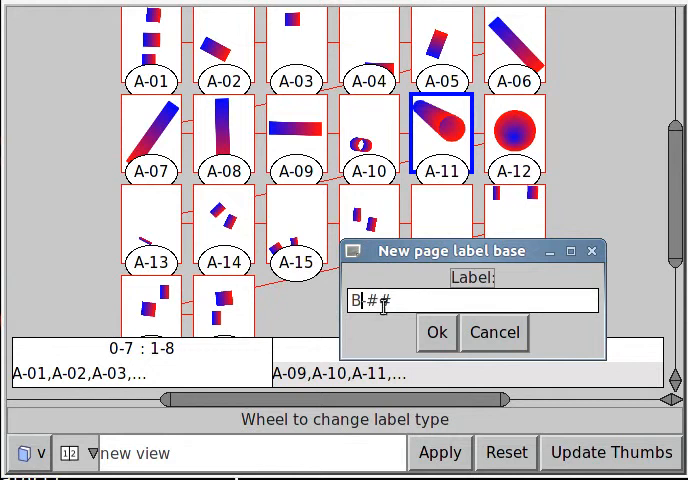
pyautogui.click(436, 332)
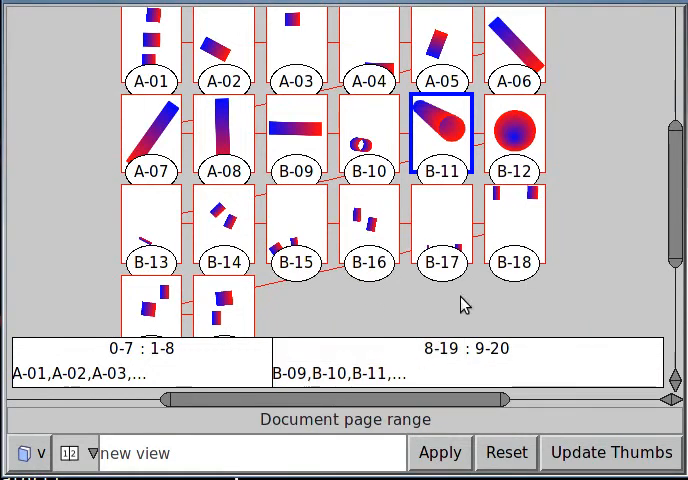
pyautogui.moveTo(500, 353)
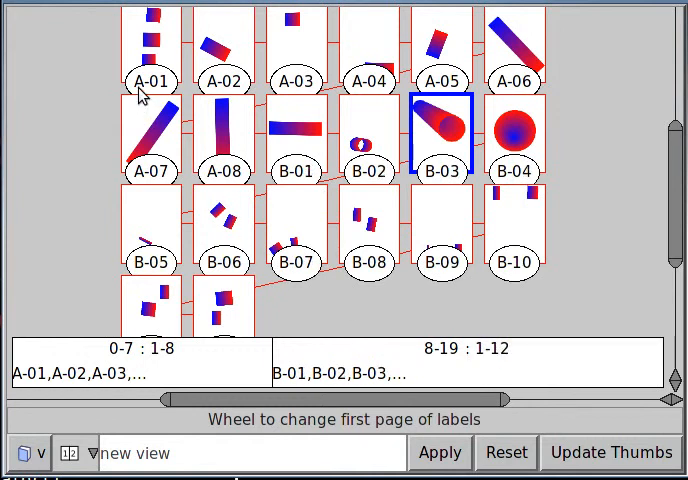
pyautogui.moveTo(390, 210)
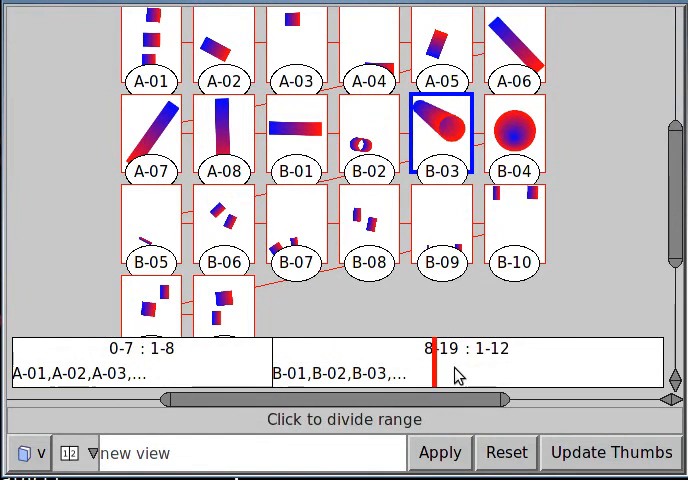
pyautogui.click(432, 375)
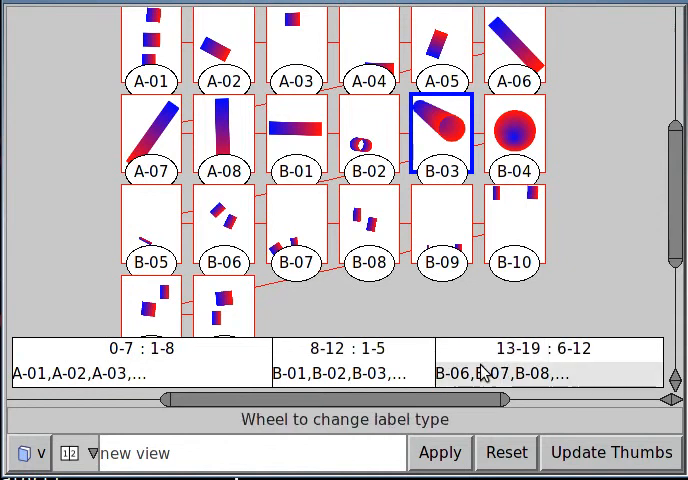